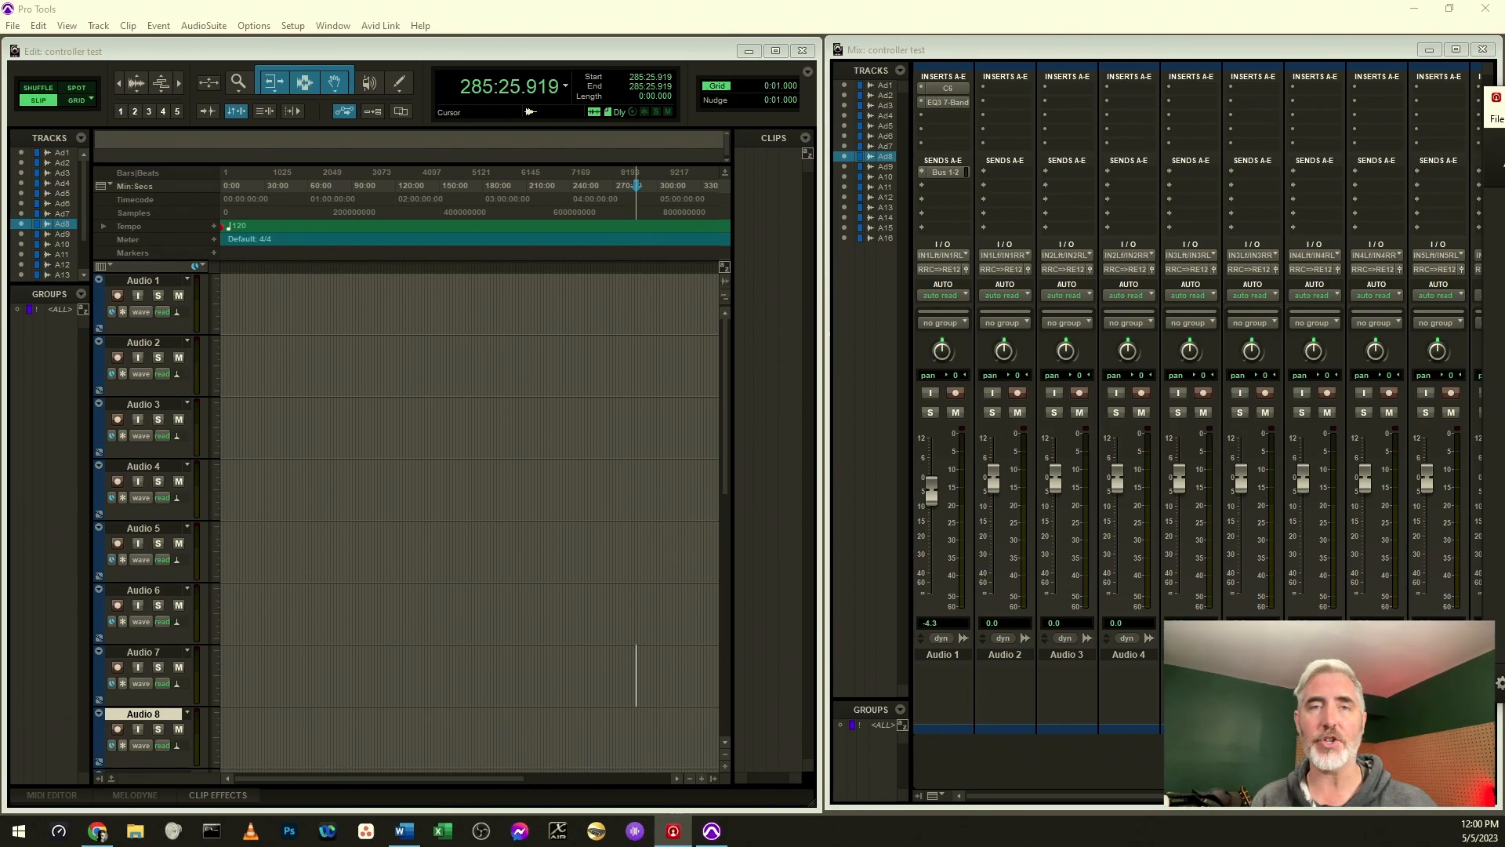
Reach the Peripherals settings from the Setup menu.
{"action": "left_click", "coordinate": [351, 358]}
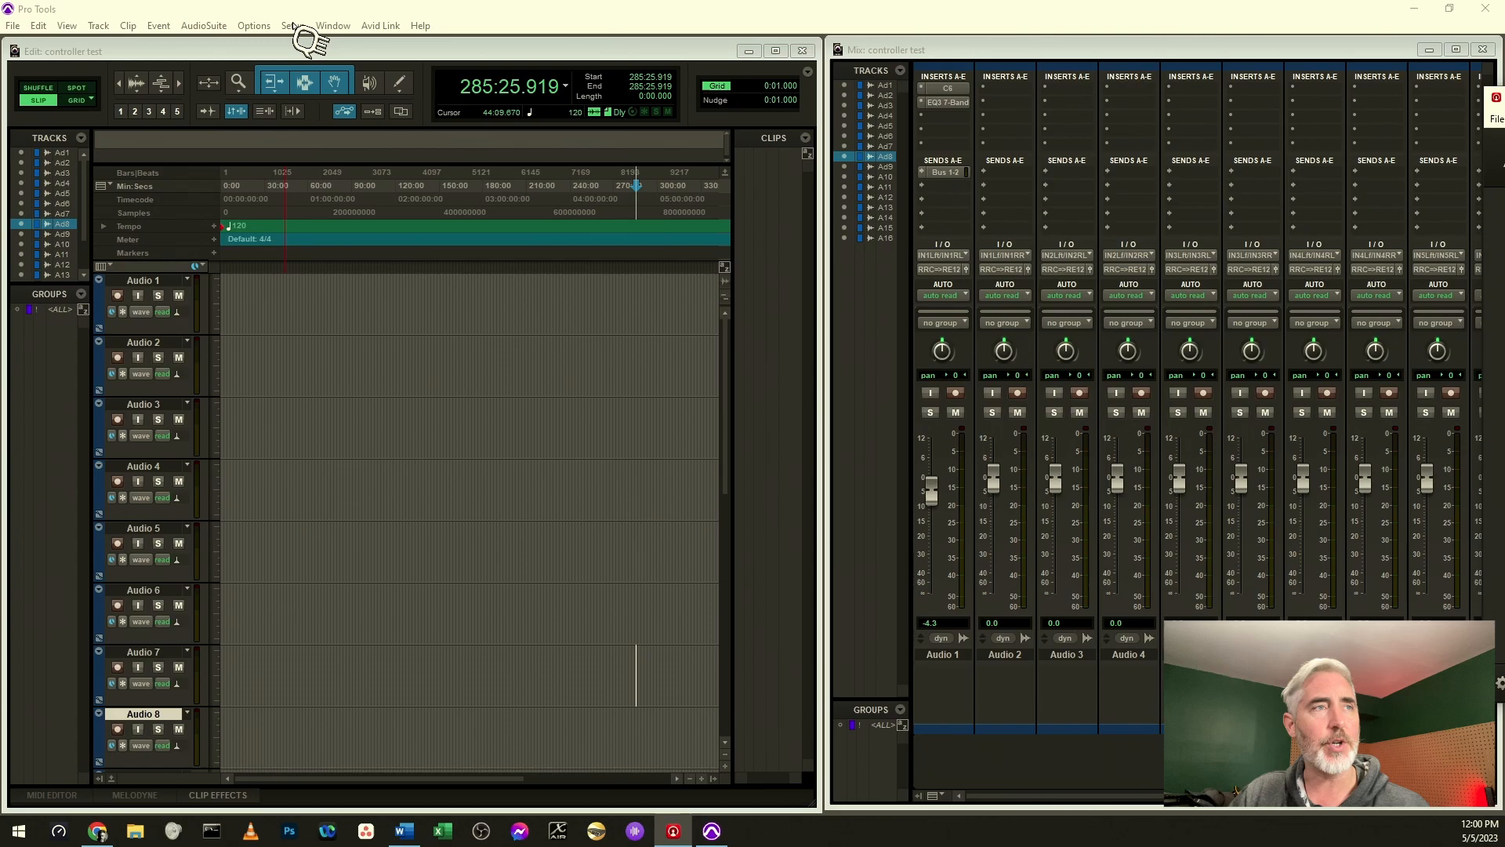
{"action": "left_click", "coordinate": [292, 25]}
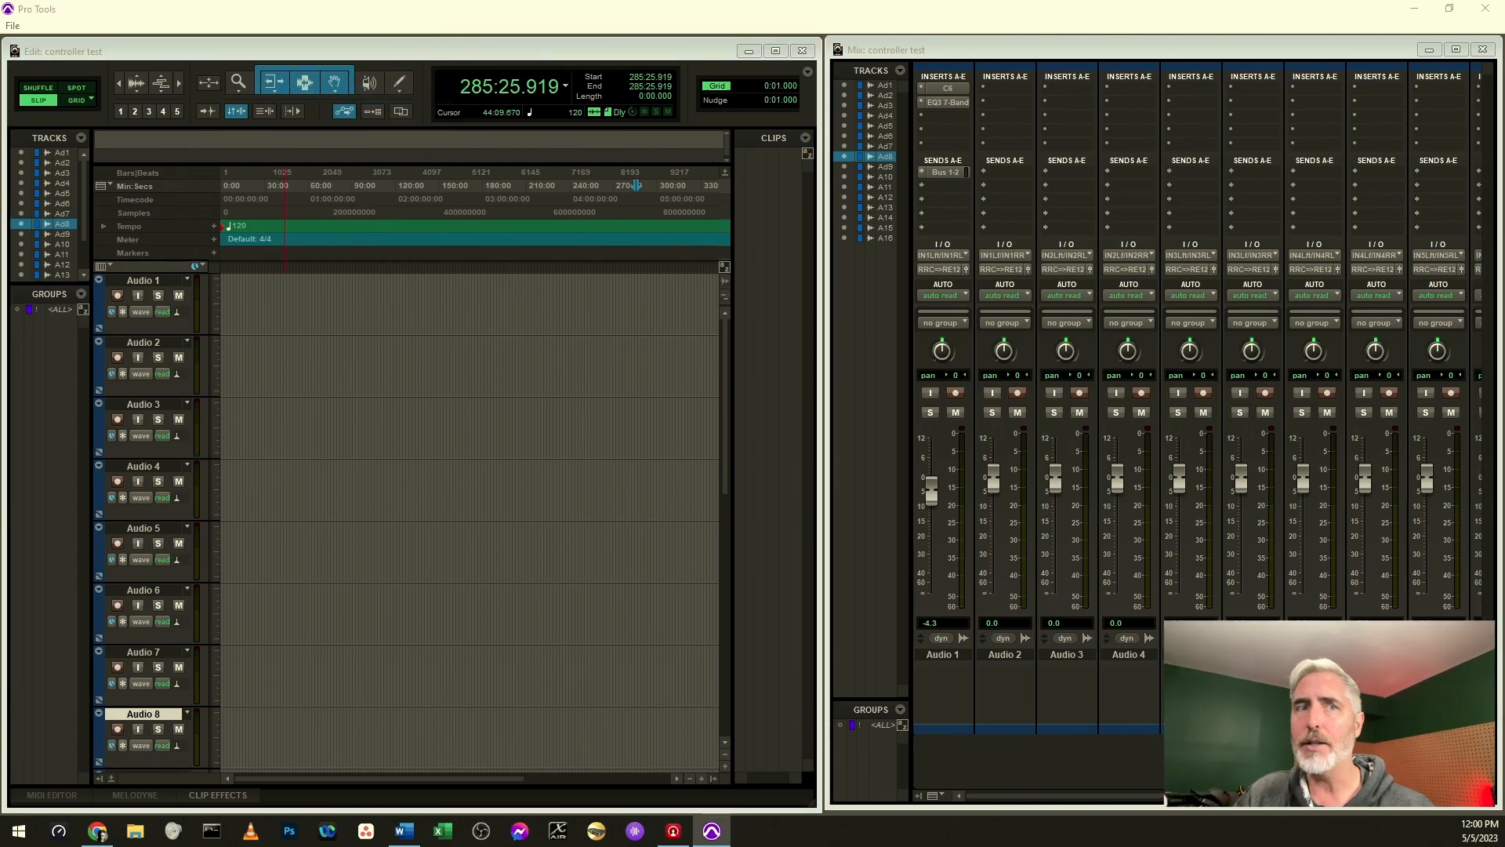
{"action": "left_click", "coordinate": [292, 25]}
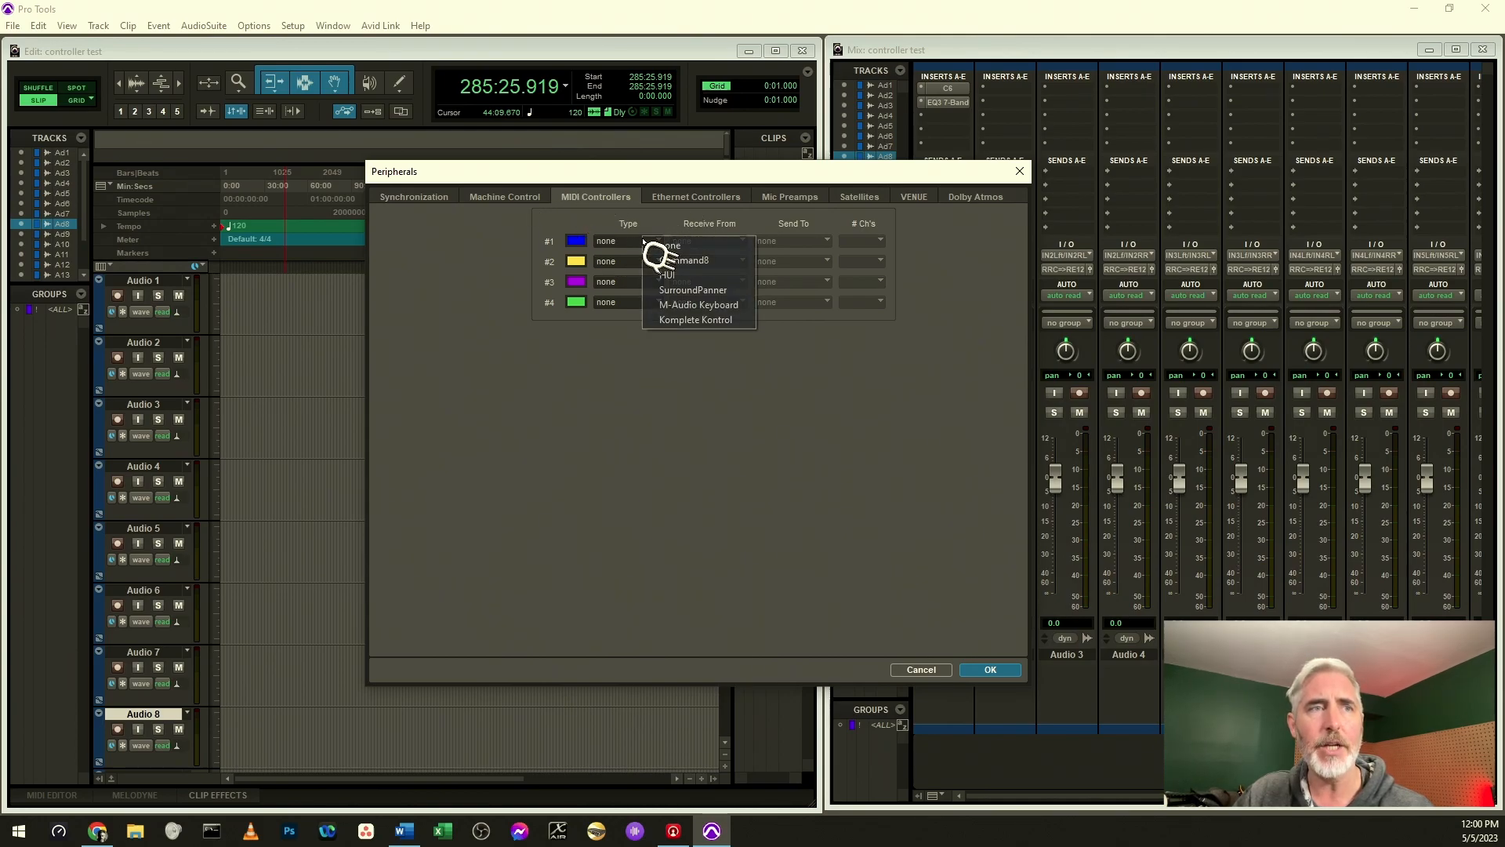
Make controller #1 a HUI device receiving from and sending to X-Touch [Emulated].
{"action": "left_click", "coordinate": [661, 273]}
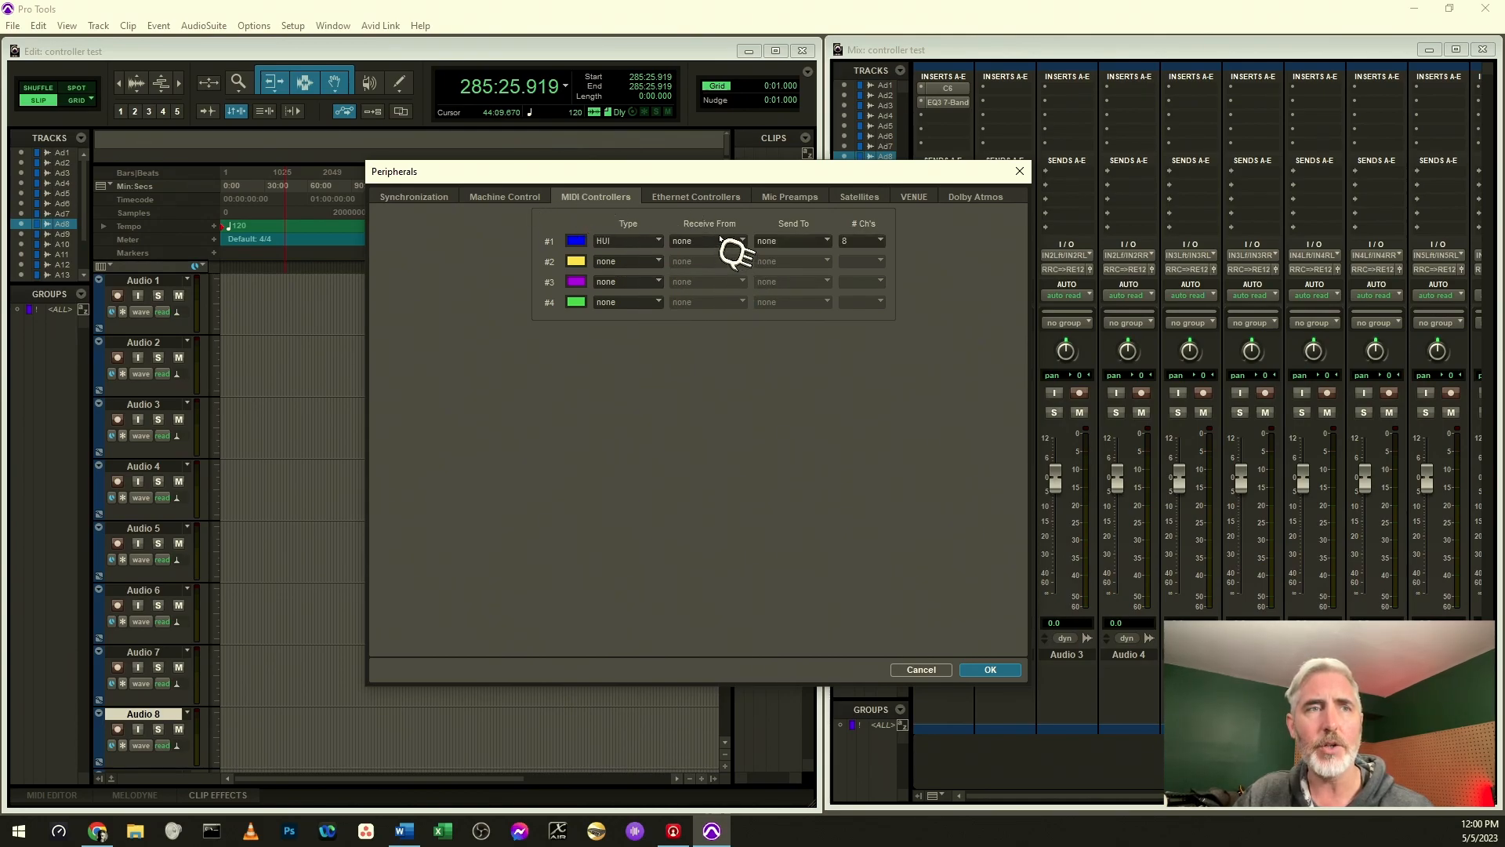
{"action": "left_click", "coordinate": [708, 242]}
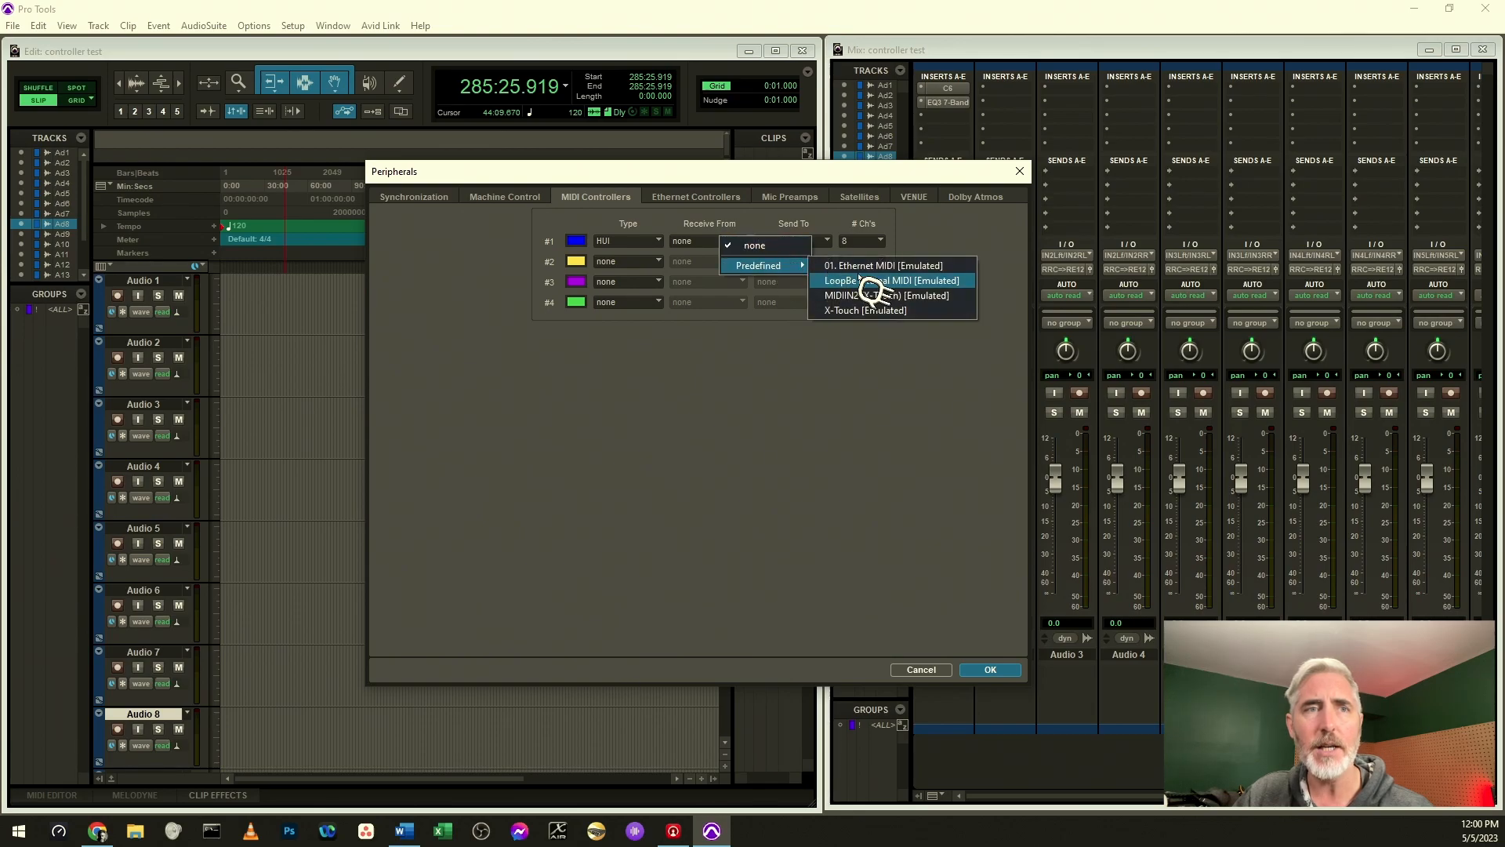
{"action": "left_click", "coordinate": [866, 309]}
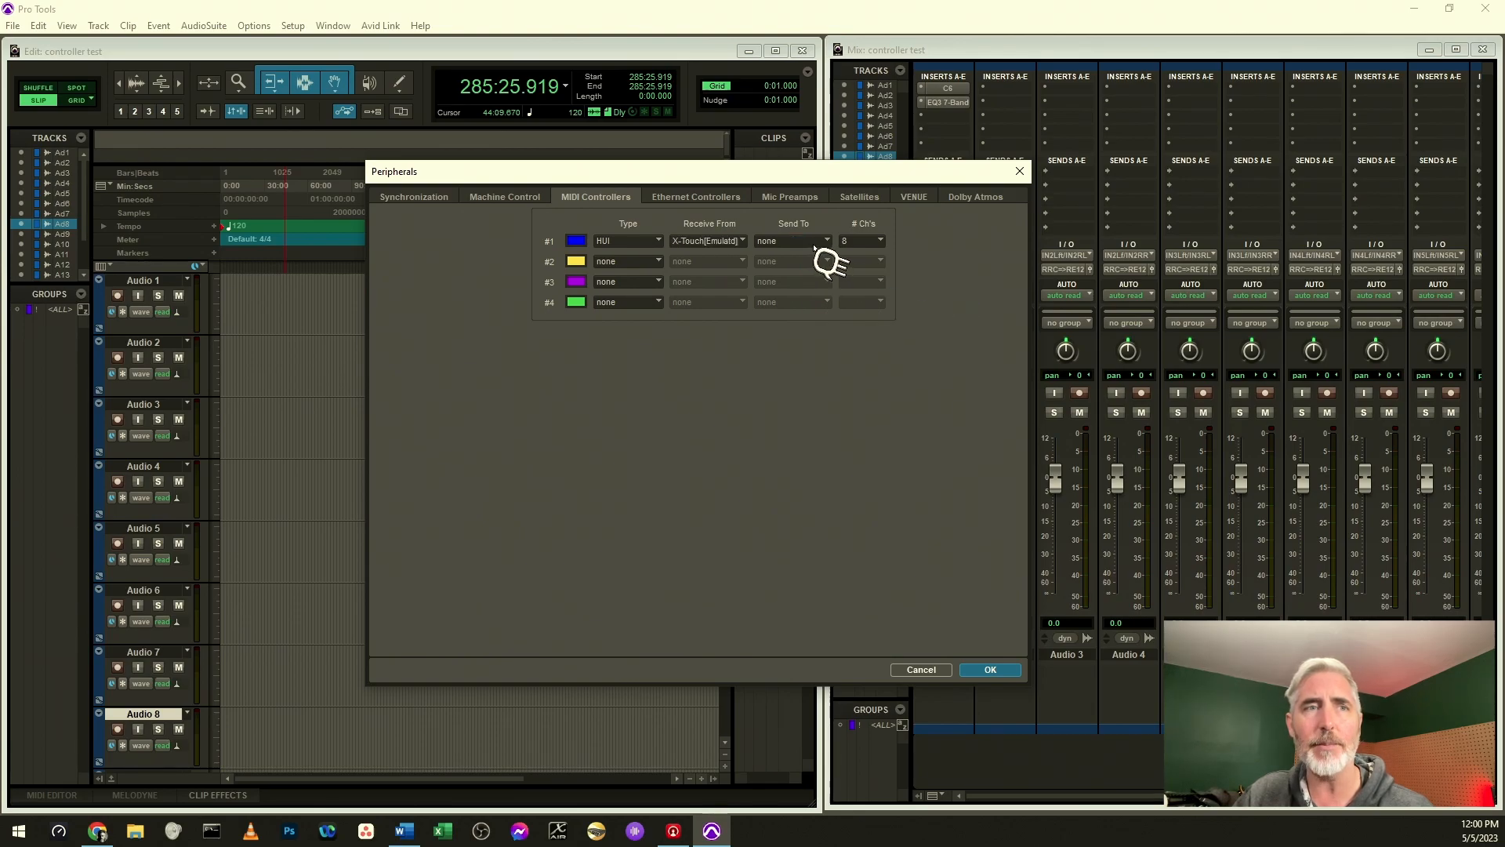
{"action": "left_click", "coordinate": [792, 241]}
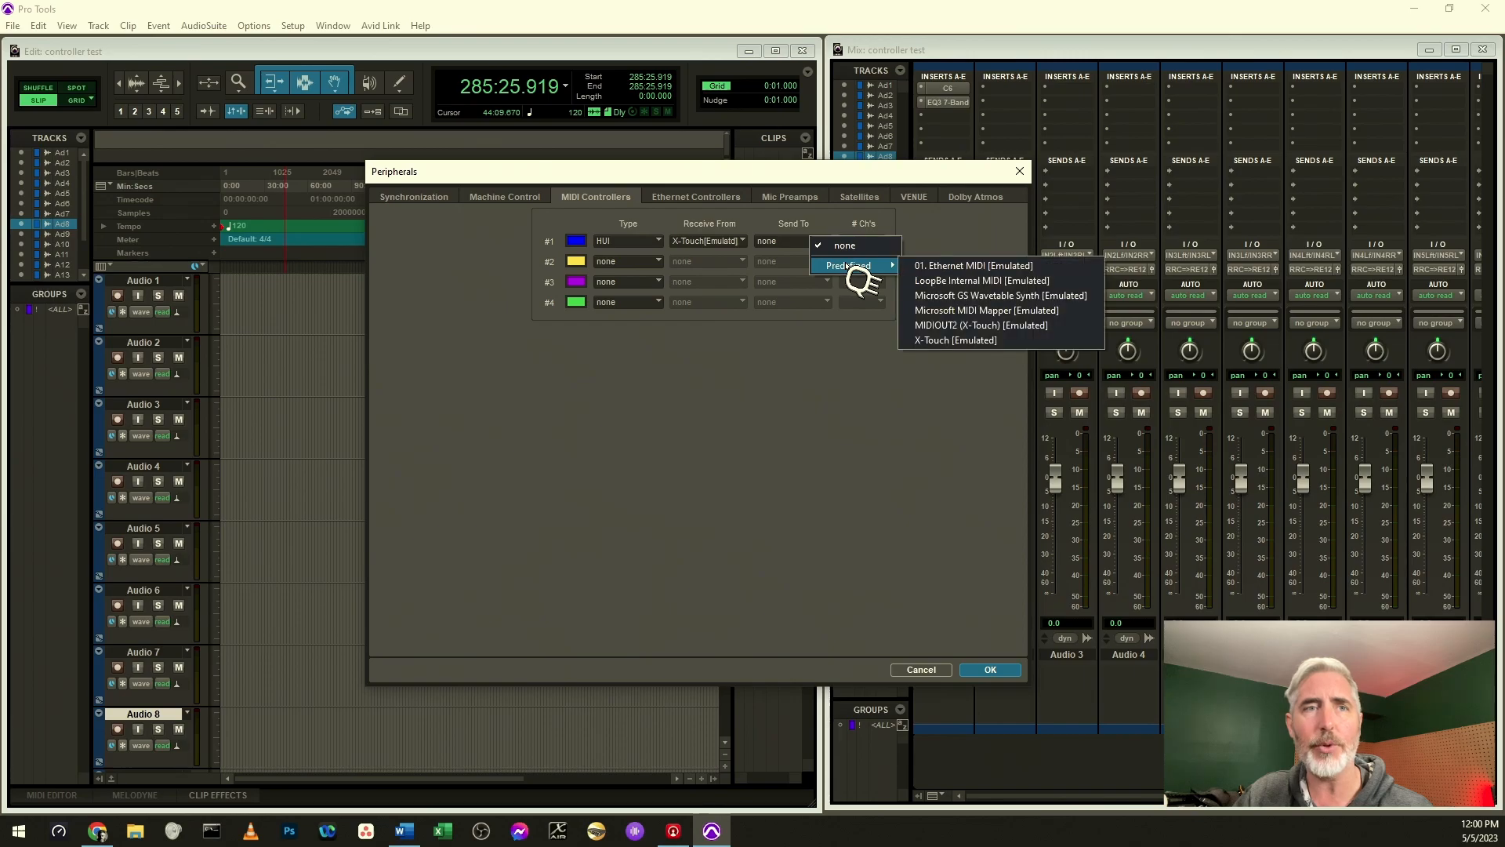
{"action": "left_click", "coordinate": [954, 339]}
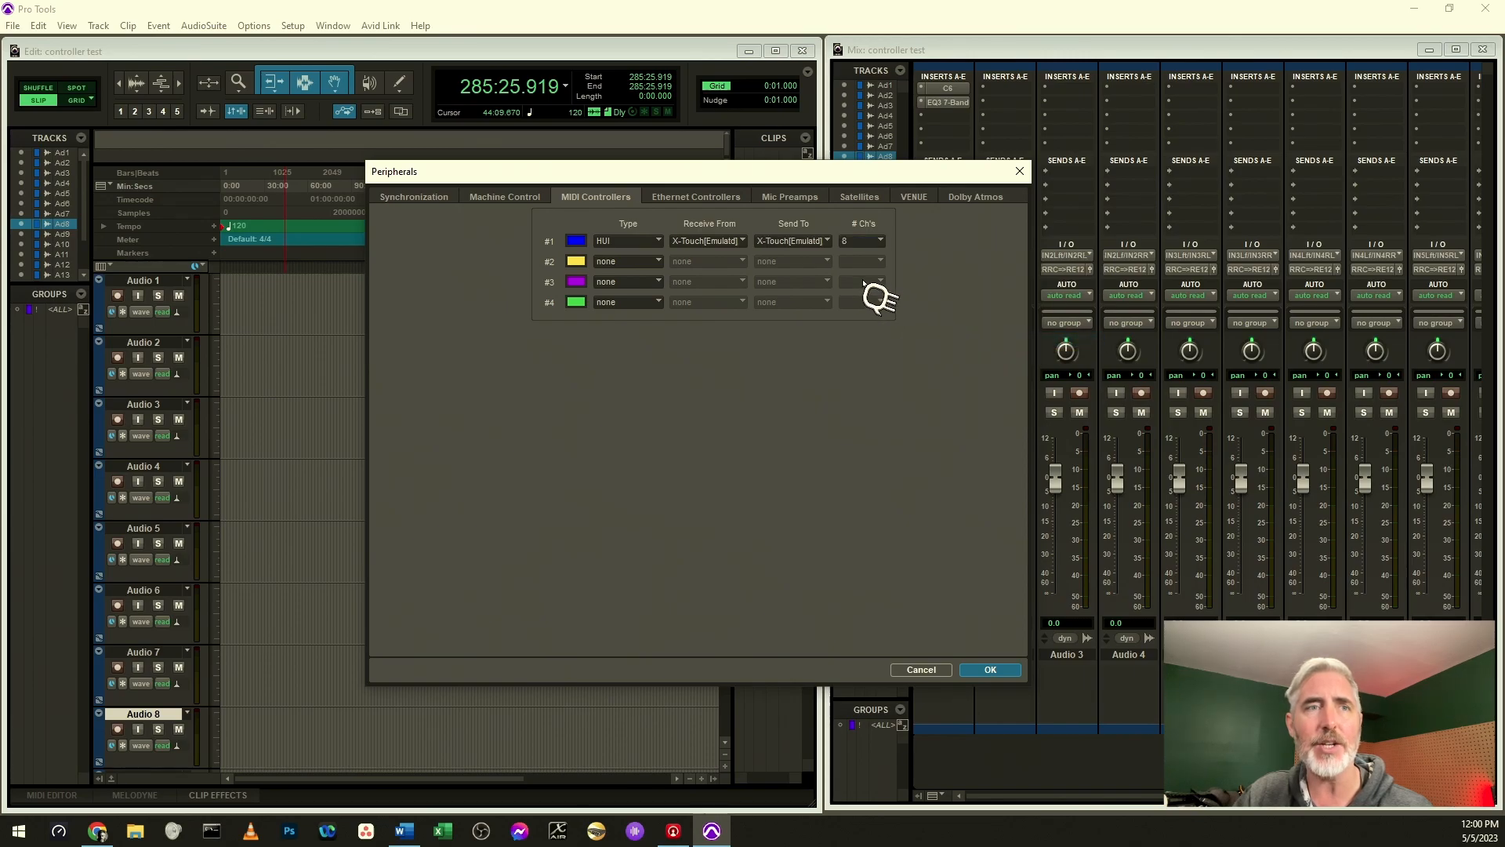
{"action": "mouse_move", "coordinate": [966, 550]}
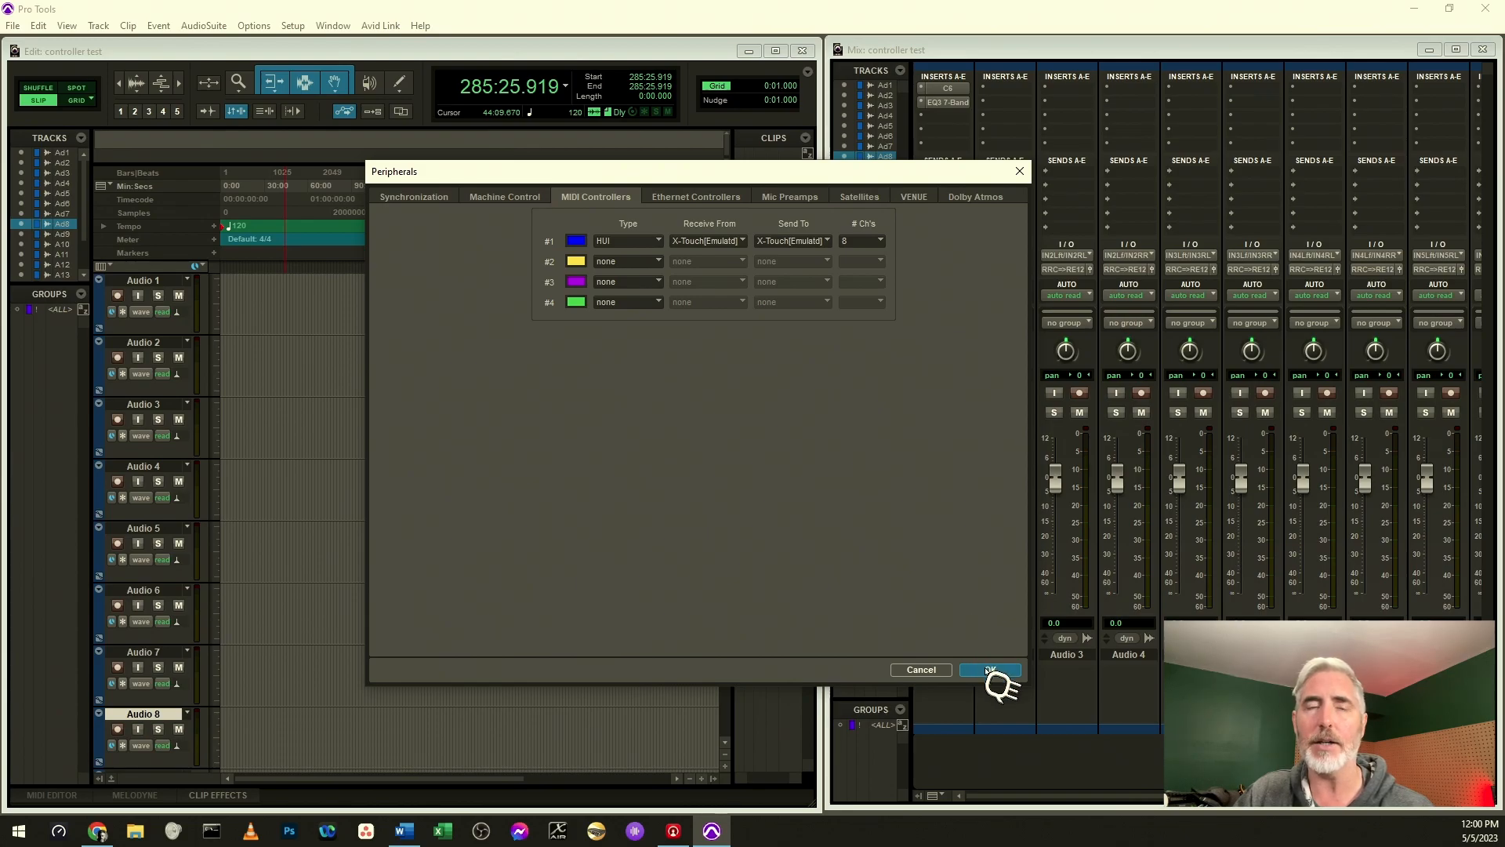
Confirm the controller setup and drive the Audio 1–4 faders to -0.6, -16.1, -1.5 and -12.3.
{"action": "left_click", "coordinate": [991, 669]}
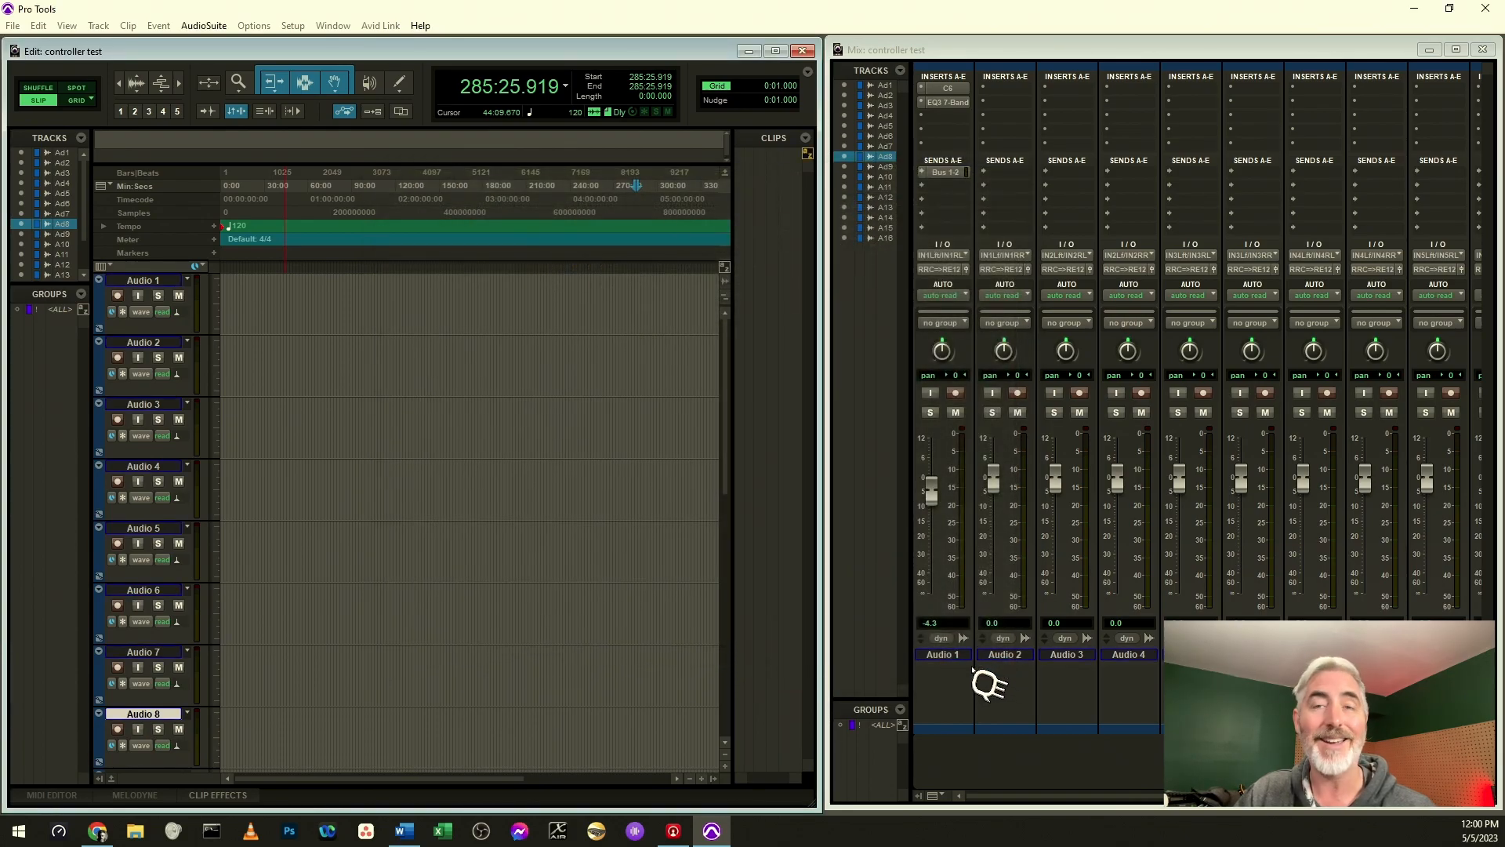
{"action": "mouse_move", "coordinate": [964, 657]}
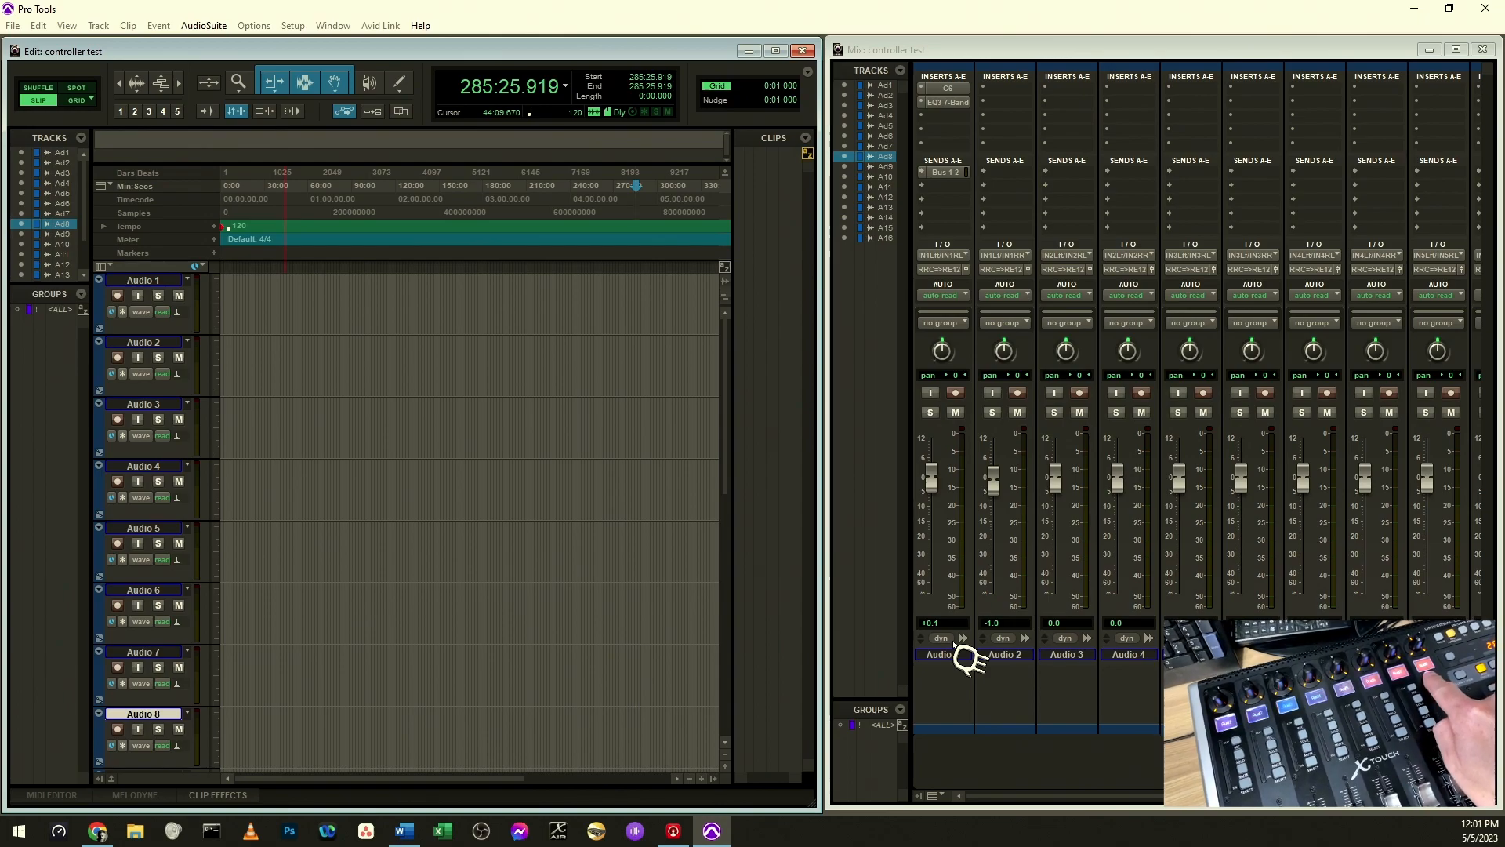
{"action": "left_click_drag", "start_coordinate": [995, 477], "coordinate": [994, 498]}
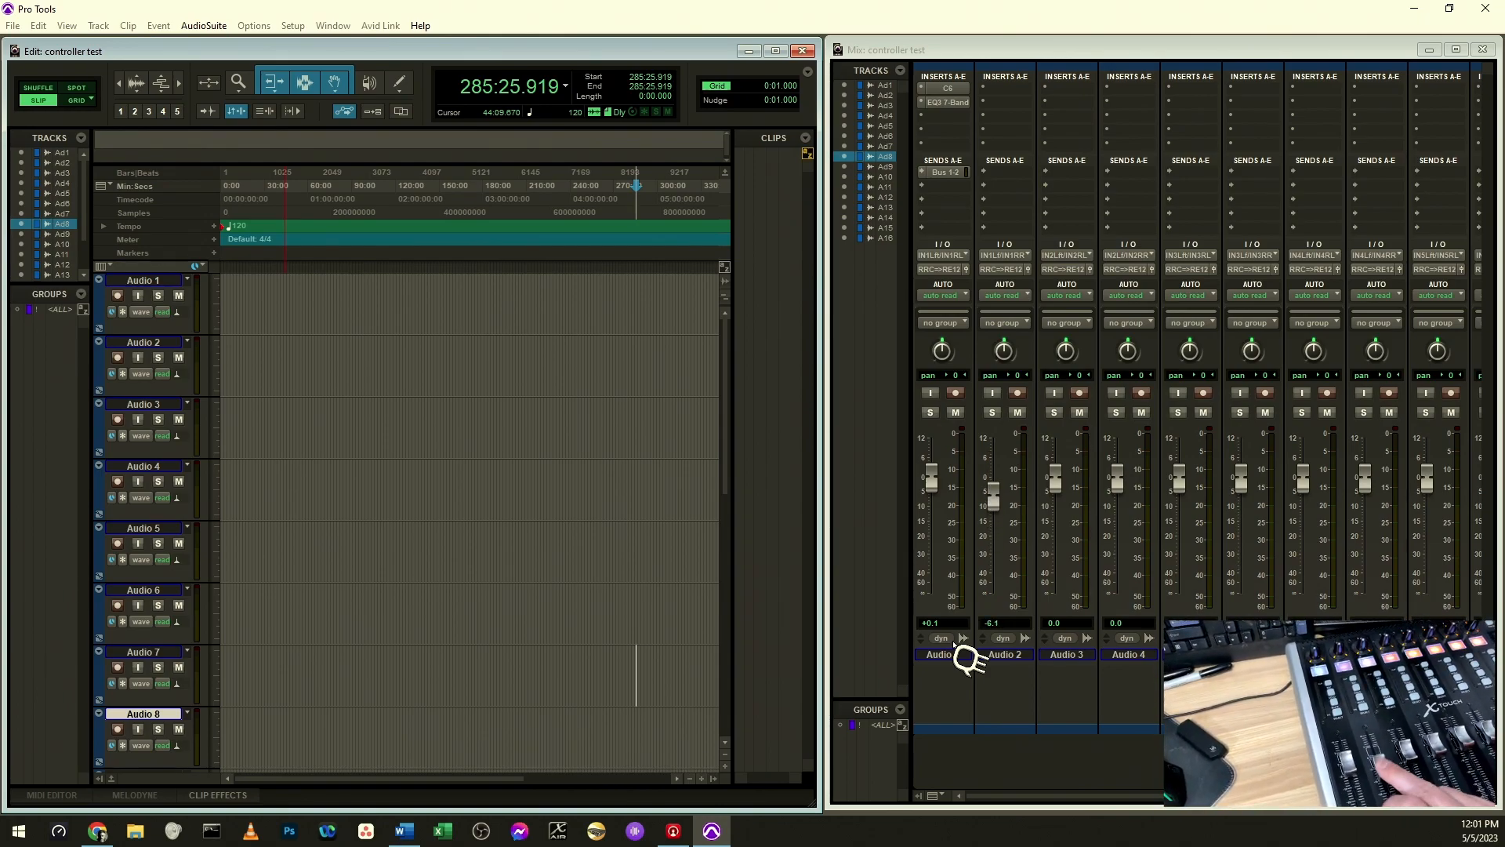
{"action": "left_click_drag", "start_coordinate": [994, 494], "coordinate": [995, 526]}
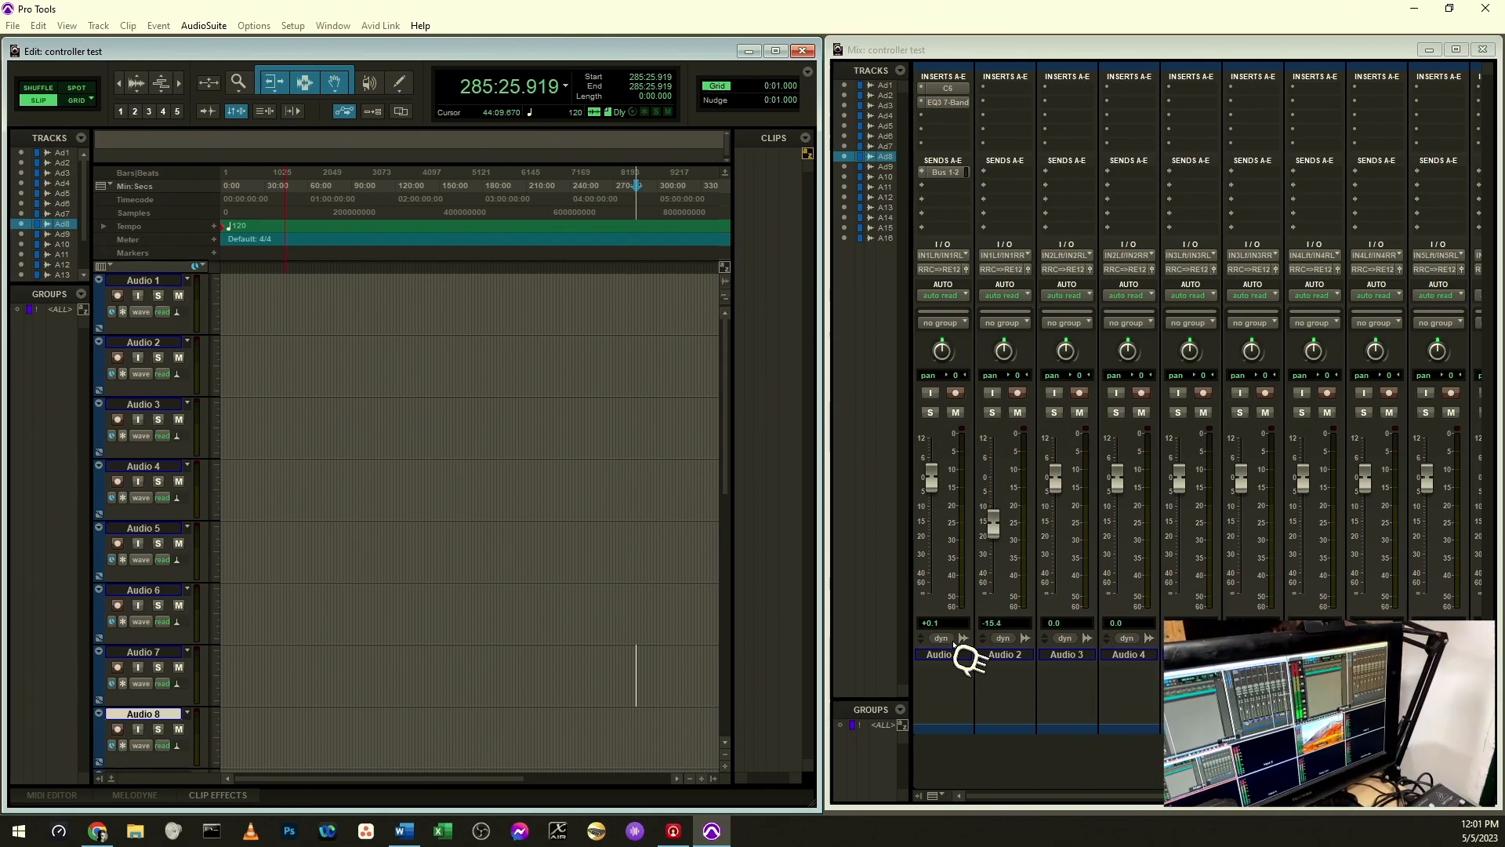
{"action": "left_click_drag", "start_coordinate": [991, 519], "coordinate": [991, 526]}
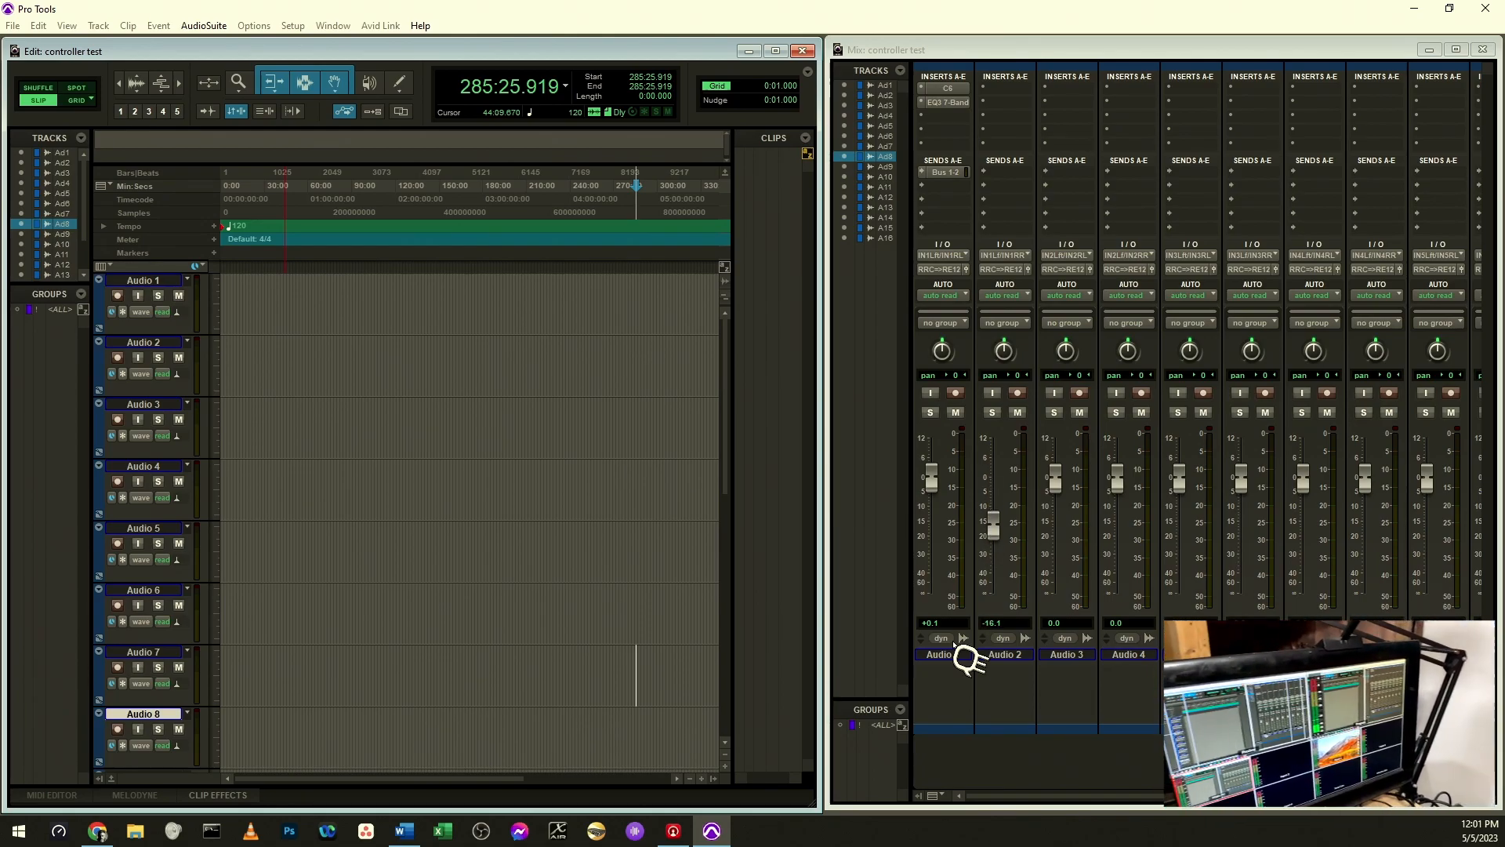
{"action": "left_click_drag", "start_coordinate": [994, 523], "coordinate": [995, 508]}
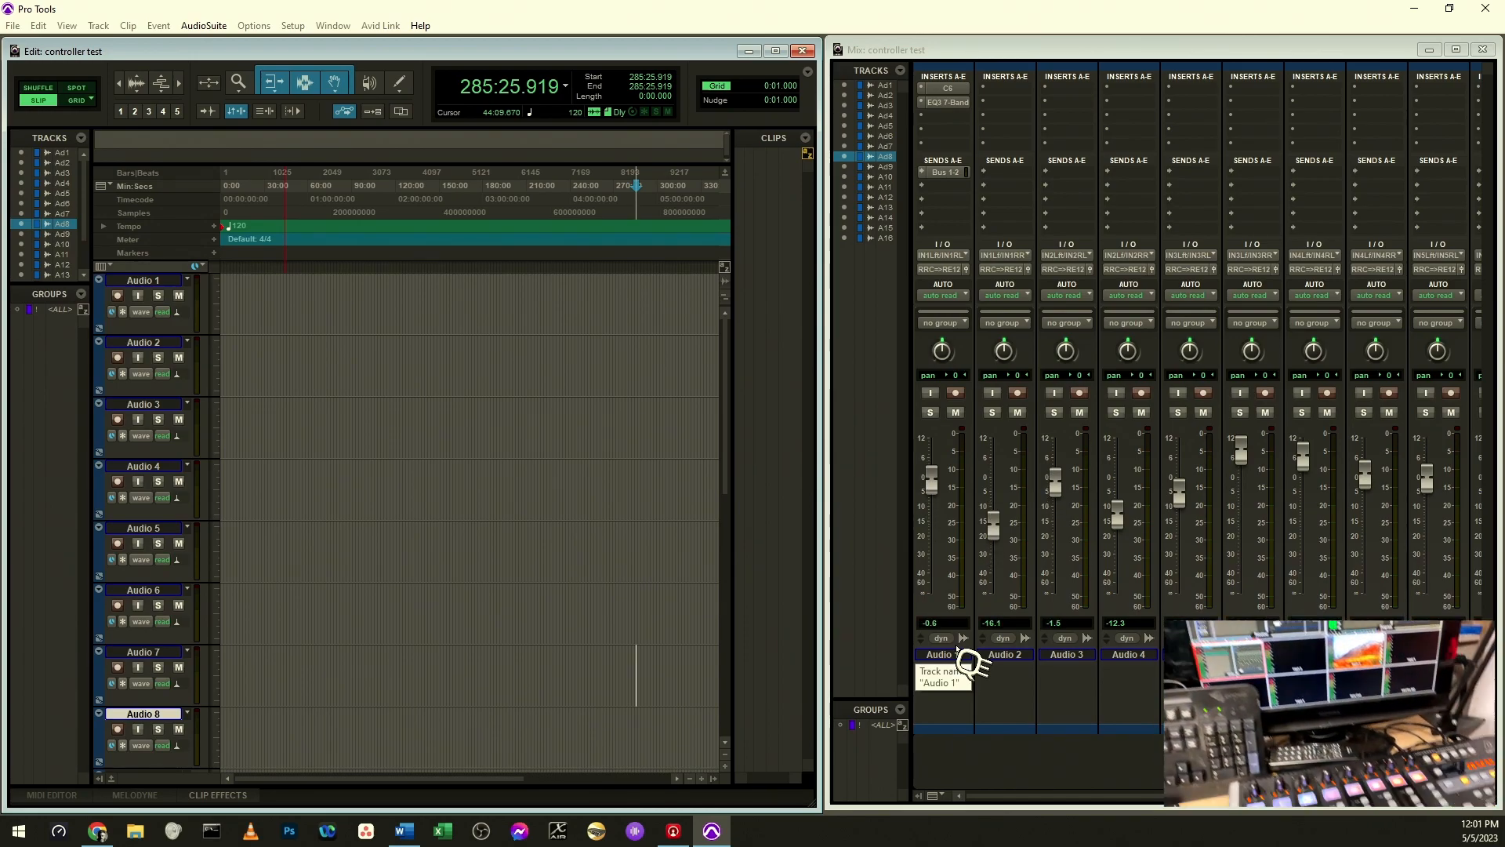
Play the session forward so the main counter reaches 285:29.908.
{"action": "key", "text": "space"}
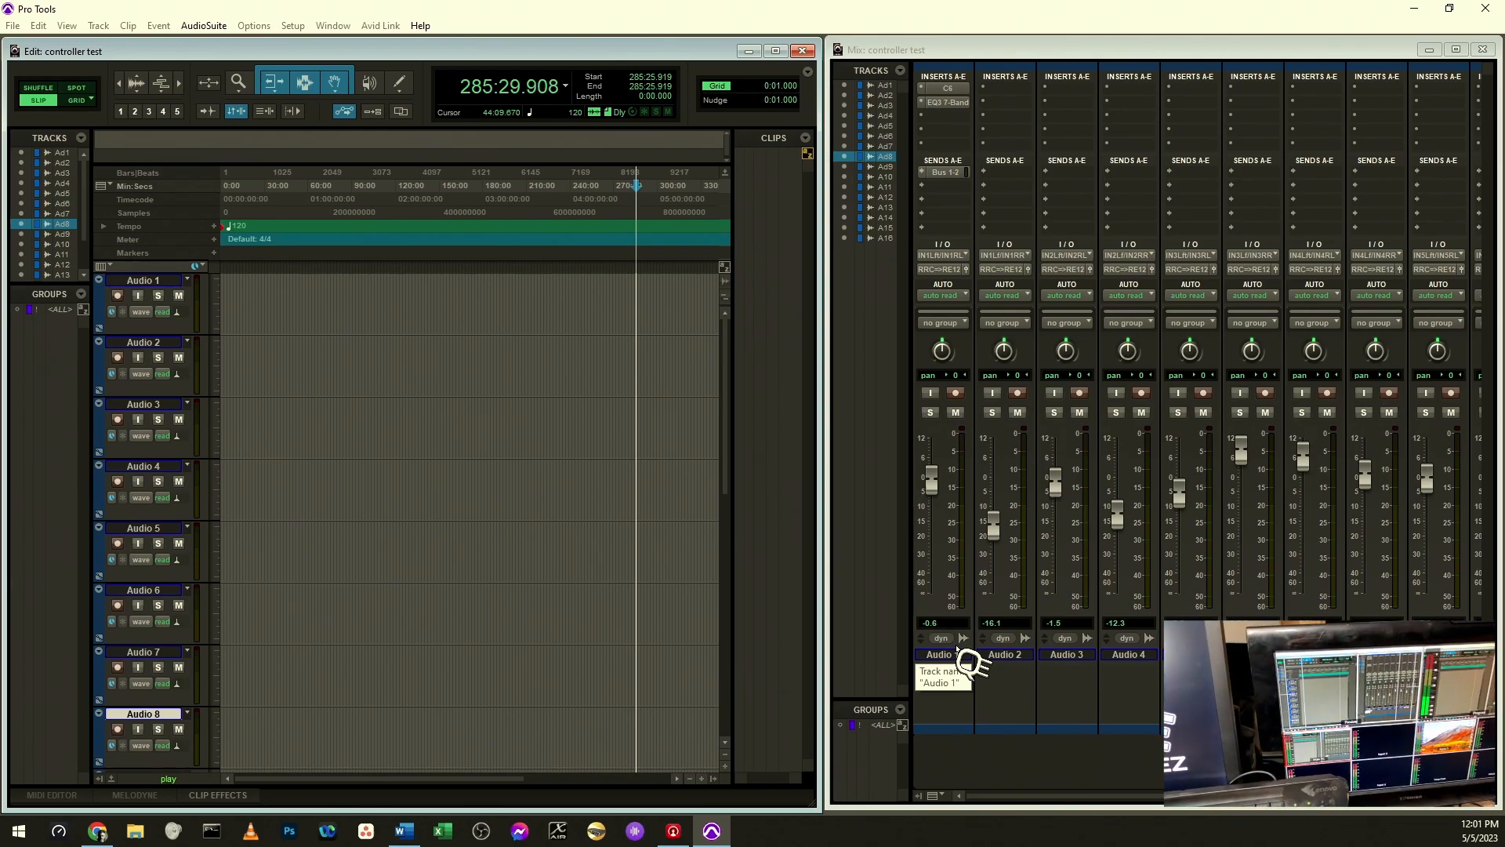
{"action": "left_click", "coordinate": [370, 82]}
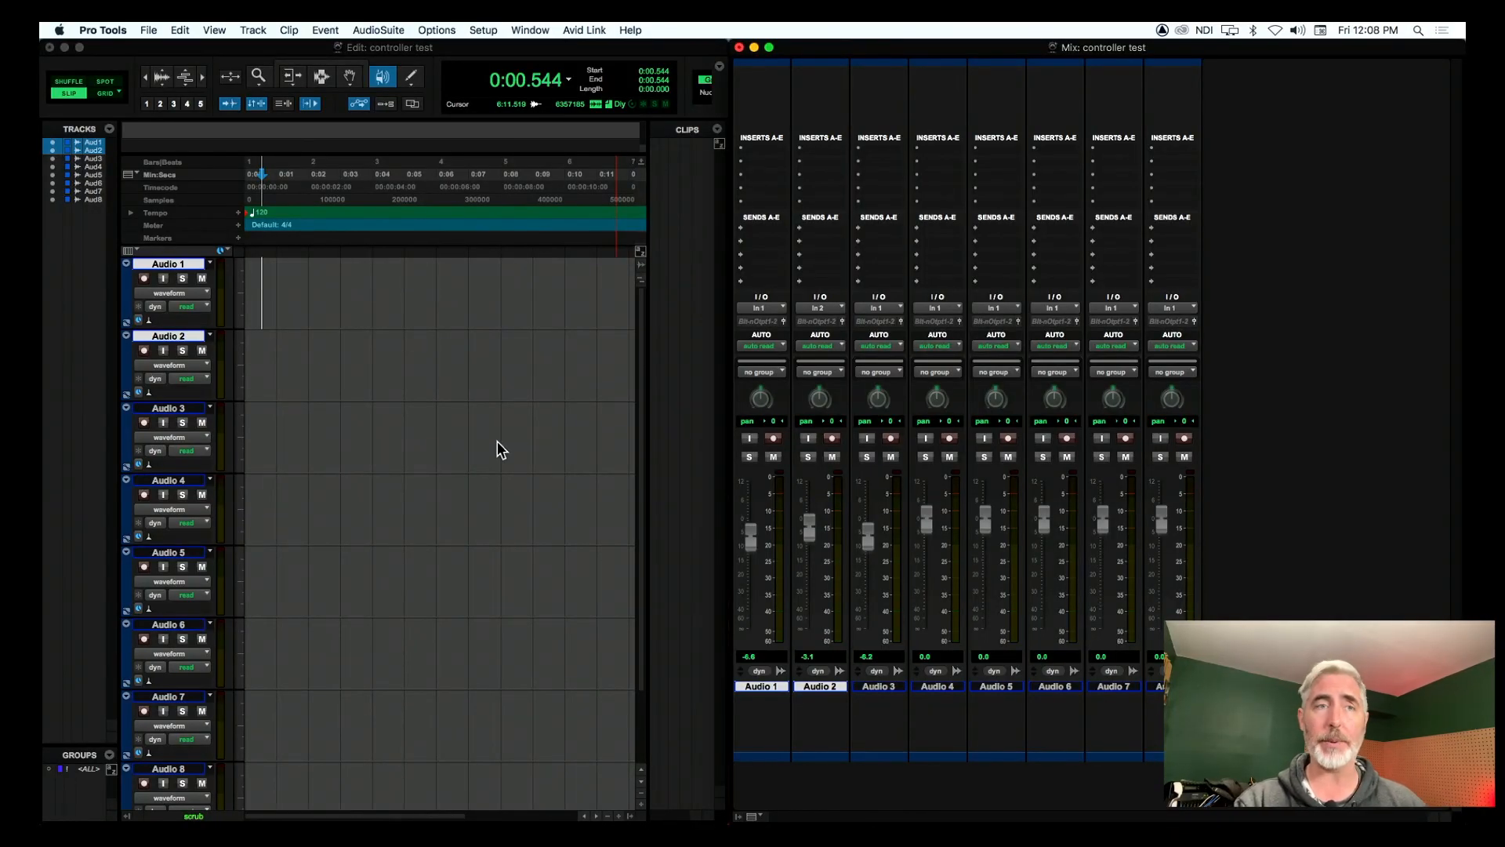
Bring up the Mac Setup menu with Peripherals highlighted.
{"action": "left_click", "coordinate": [483, 30]}
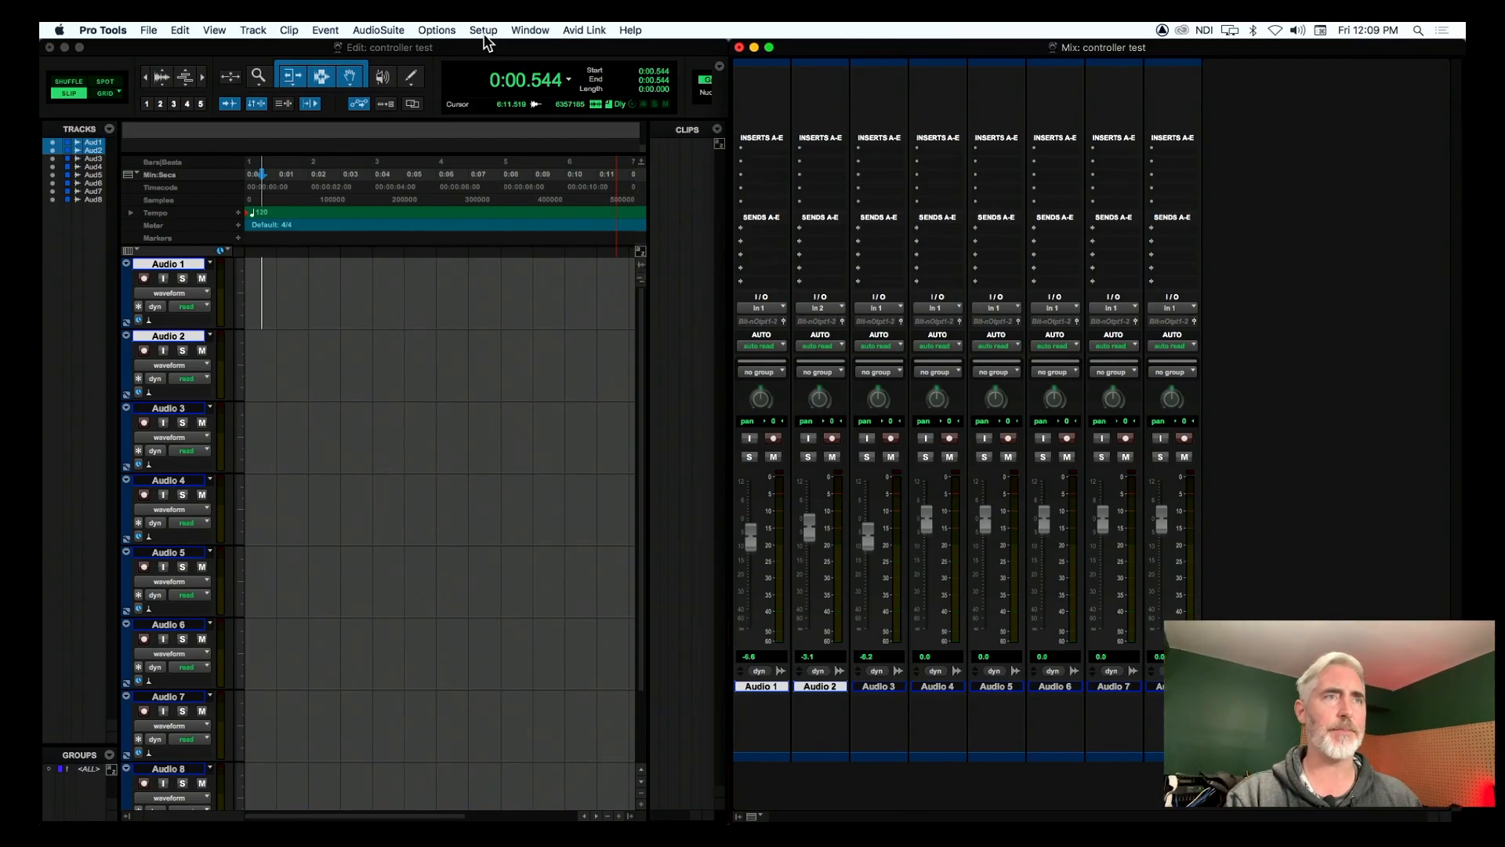
{"action": "left_click", "coordinate": [483, 30]}
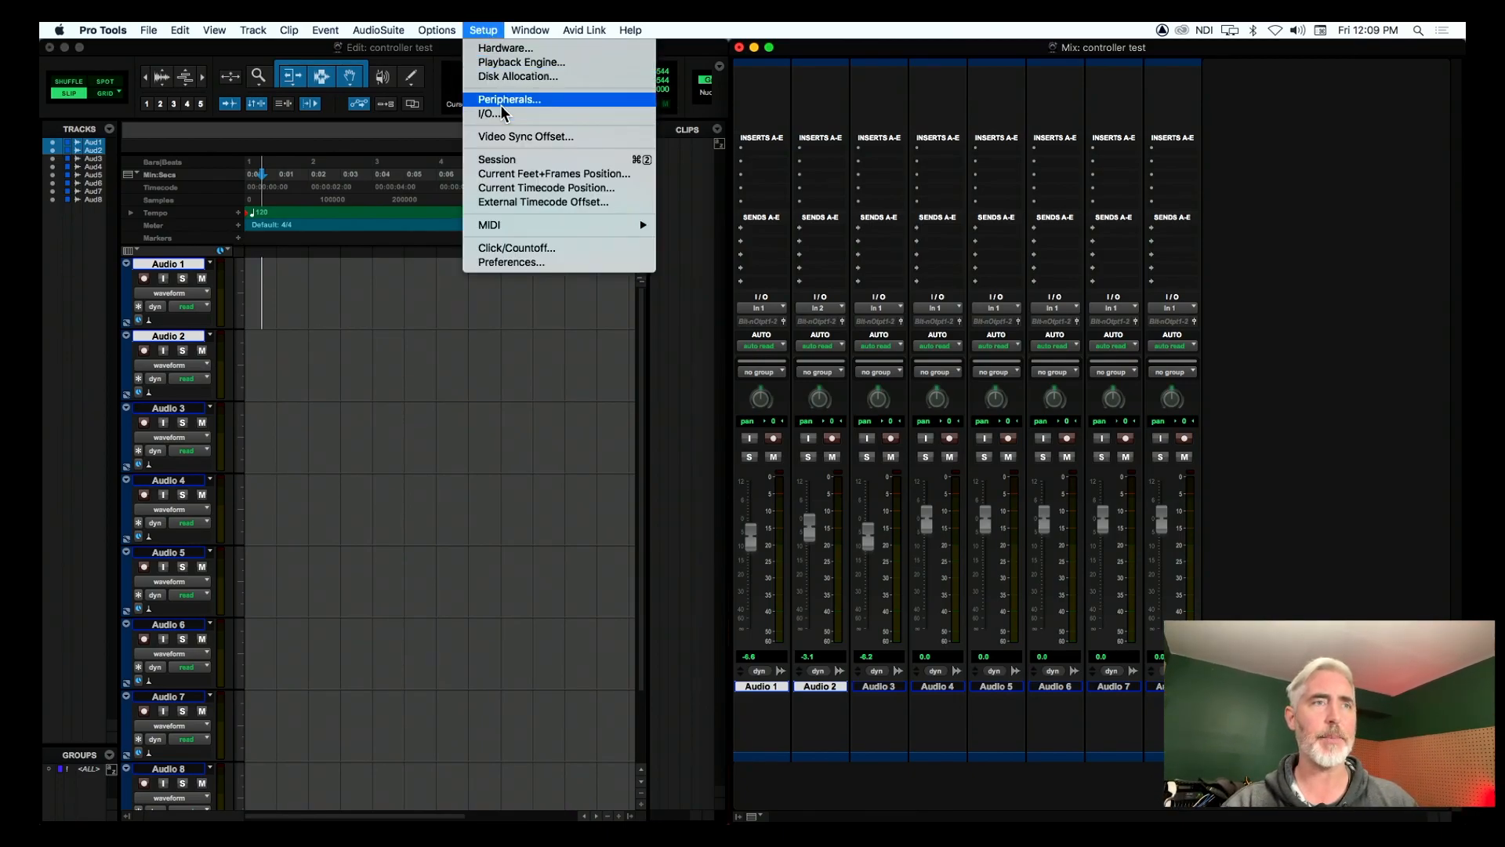
Verify controller #1 is HUI using X-Touch INT for receive and send with 8 channels.
{"action": "left_click", "coordinate": [508, 100]}
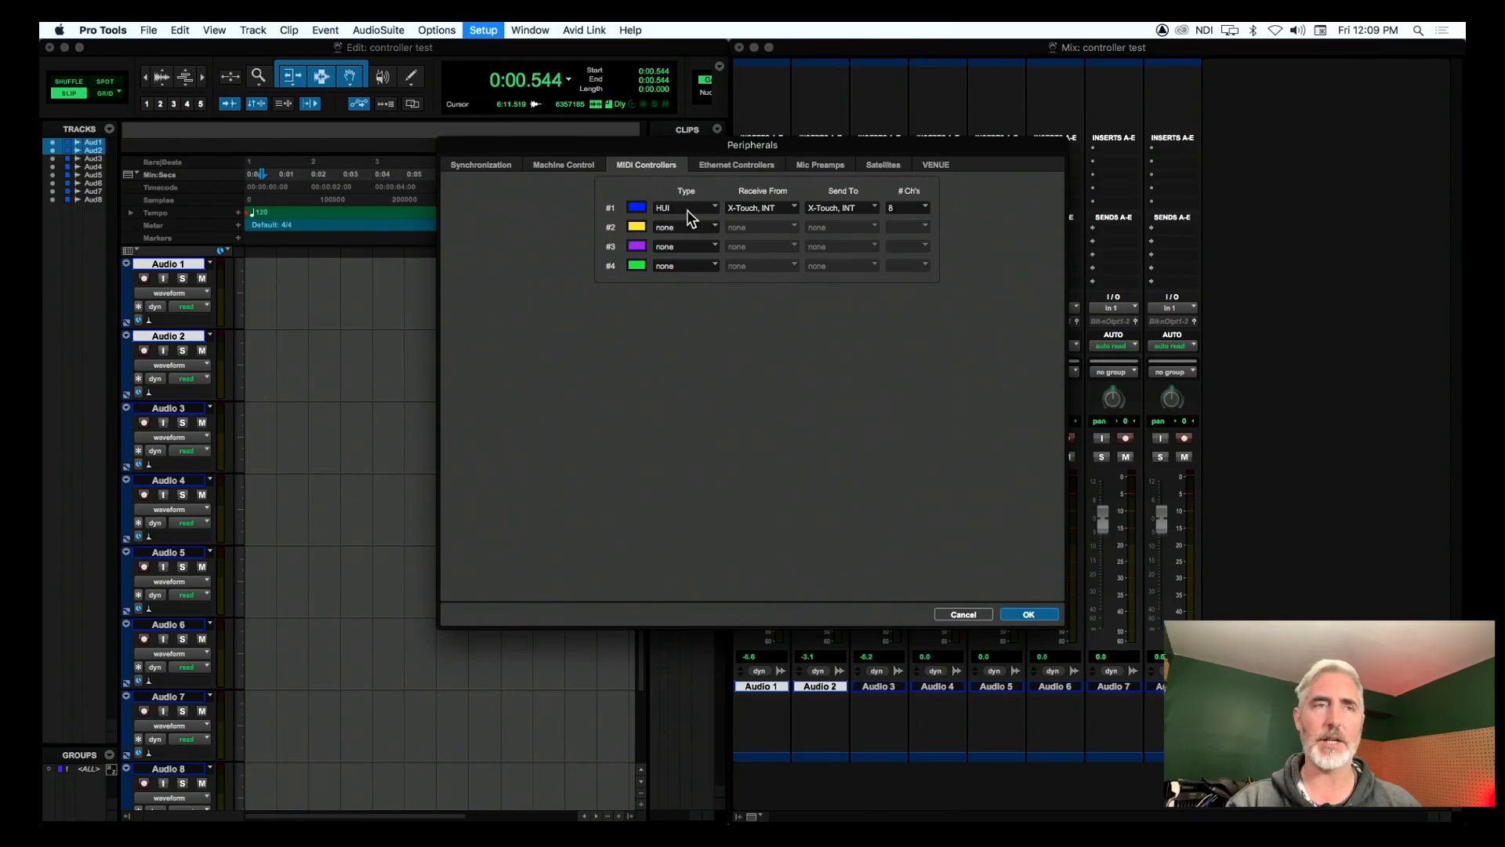
{"action": "left_click", "coordinate": [762, 207]}
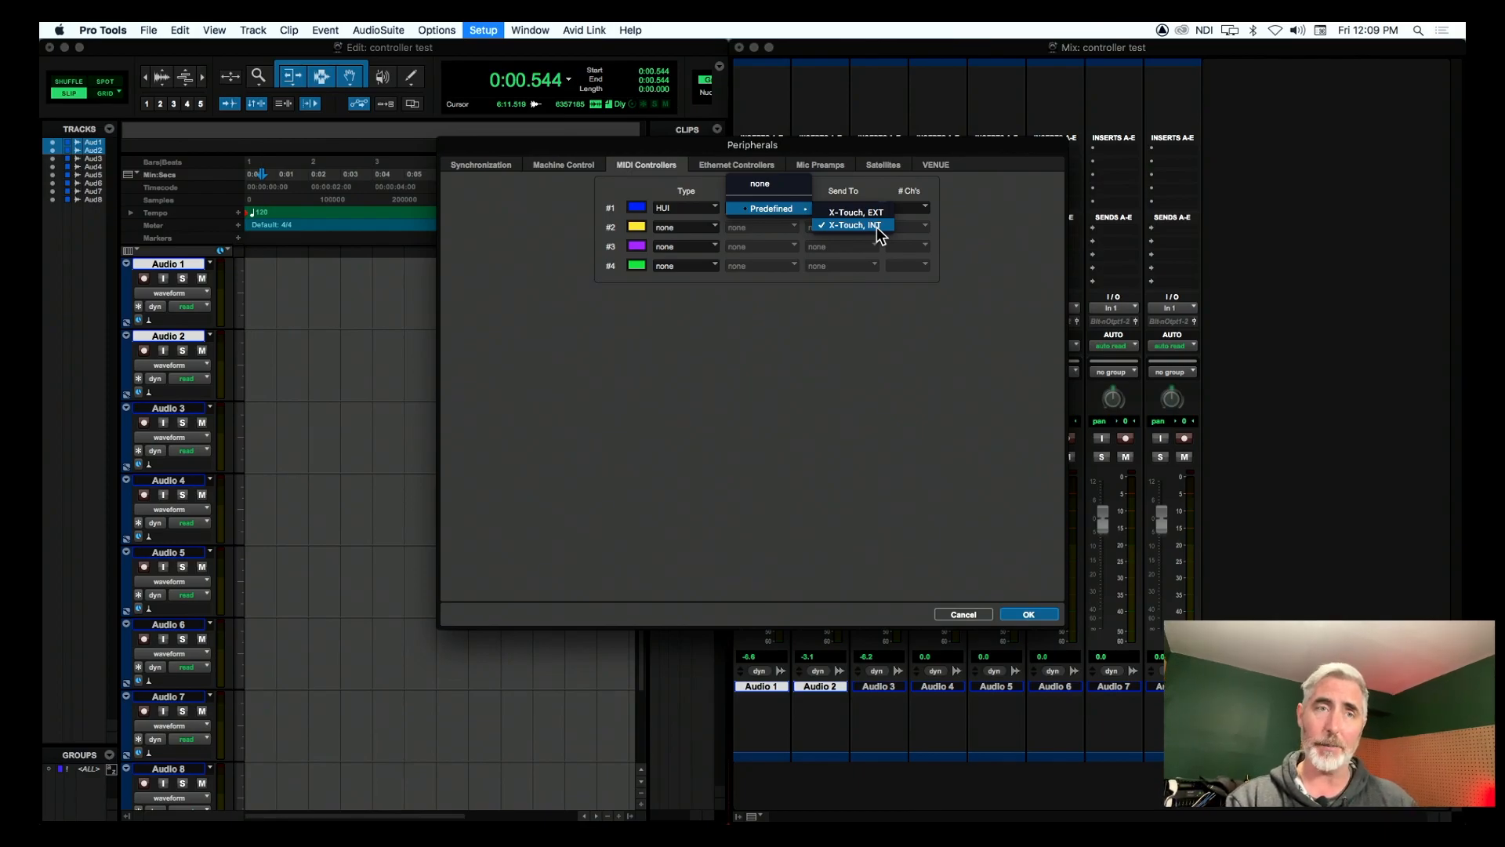
{"action": "left_click", "coordinate": [848, 226]}
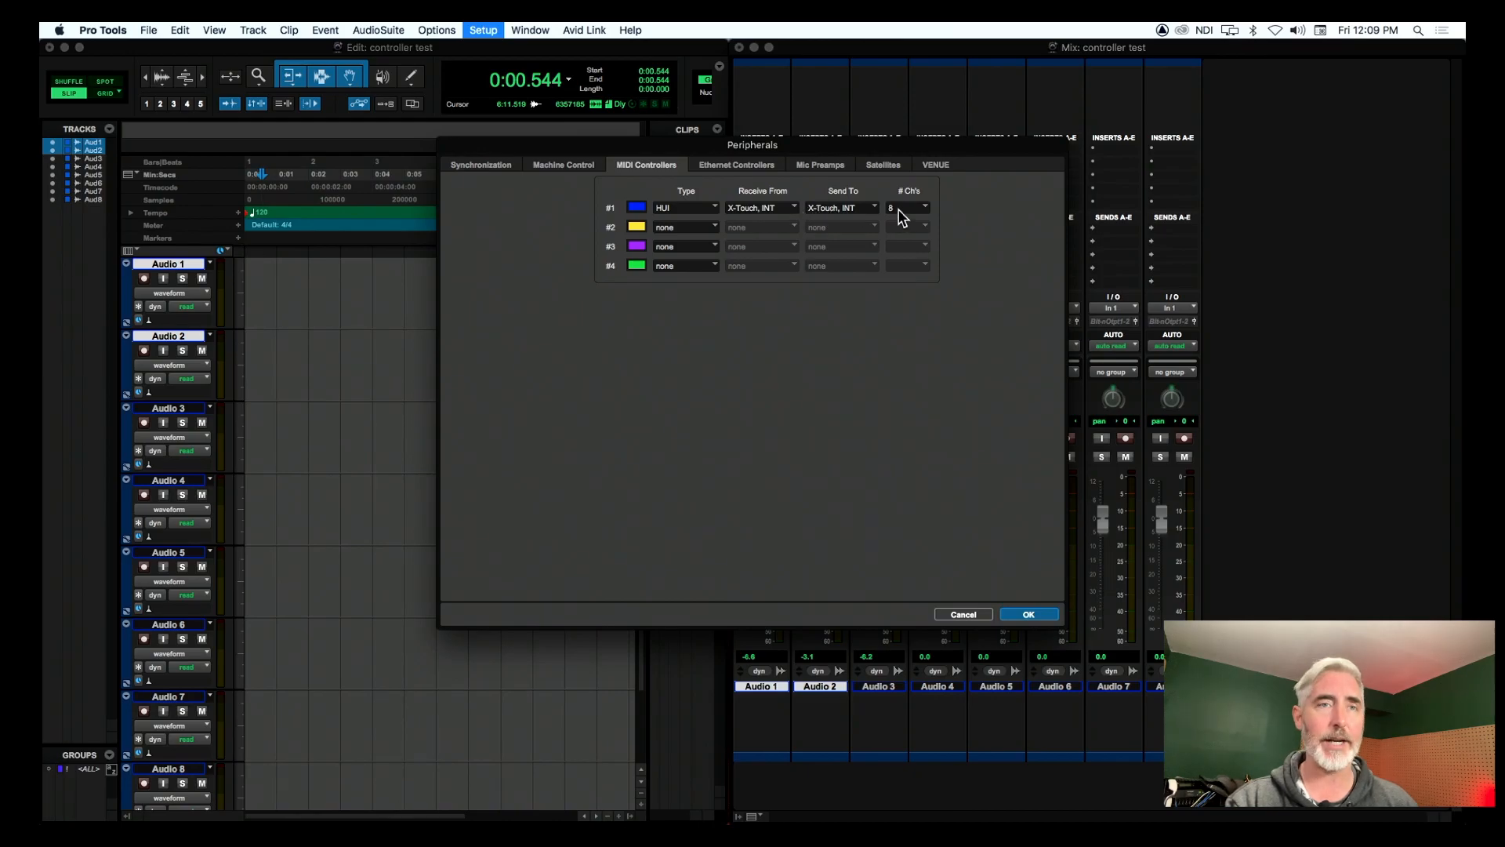
{"action": "left_click", "coordinate": [1028, 615]}
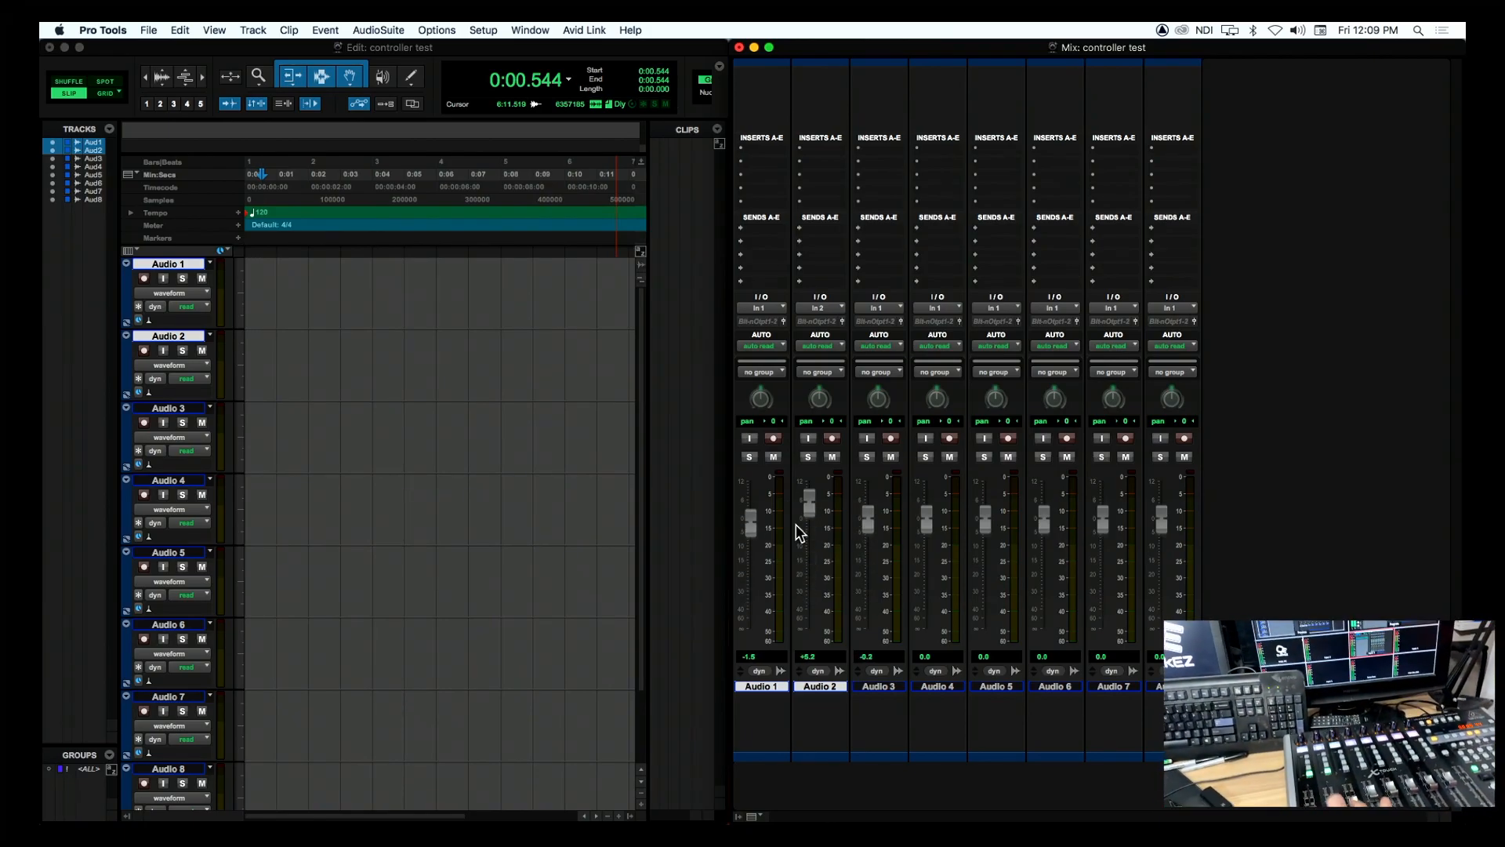
Pull the Audio 1–3 faders down to about -18.9, -10.0 and -12.5 via the X-Touch.
{"action": "left_click_drag", "start_coordinate": [751, 524], "coordinate": [751, 561]}
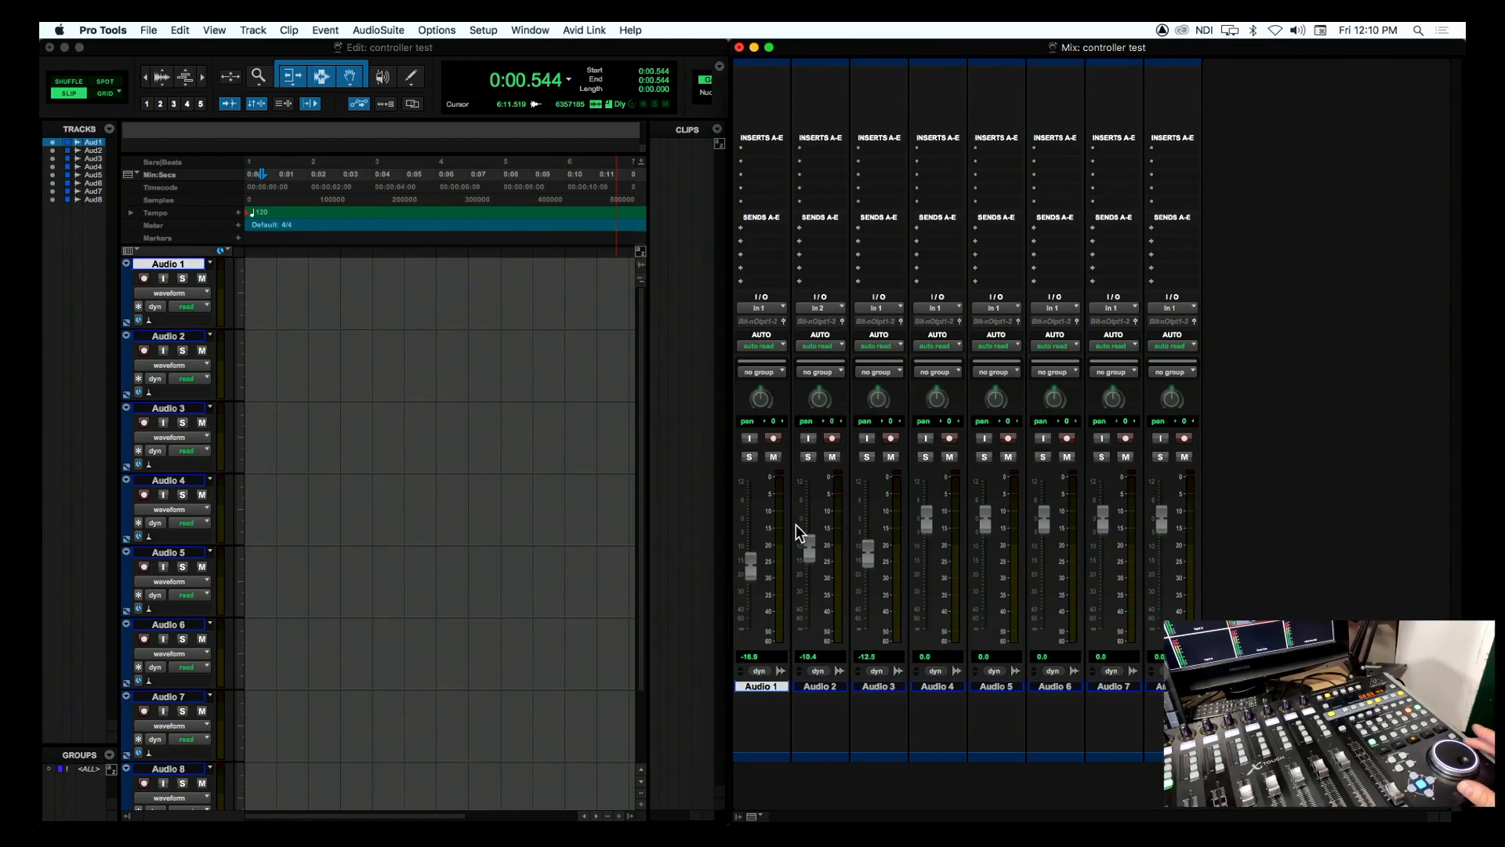
{"action": "left_click", "coordinate": [382, 75]}
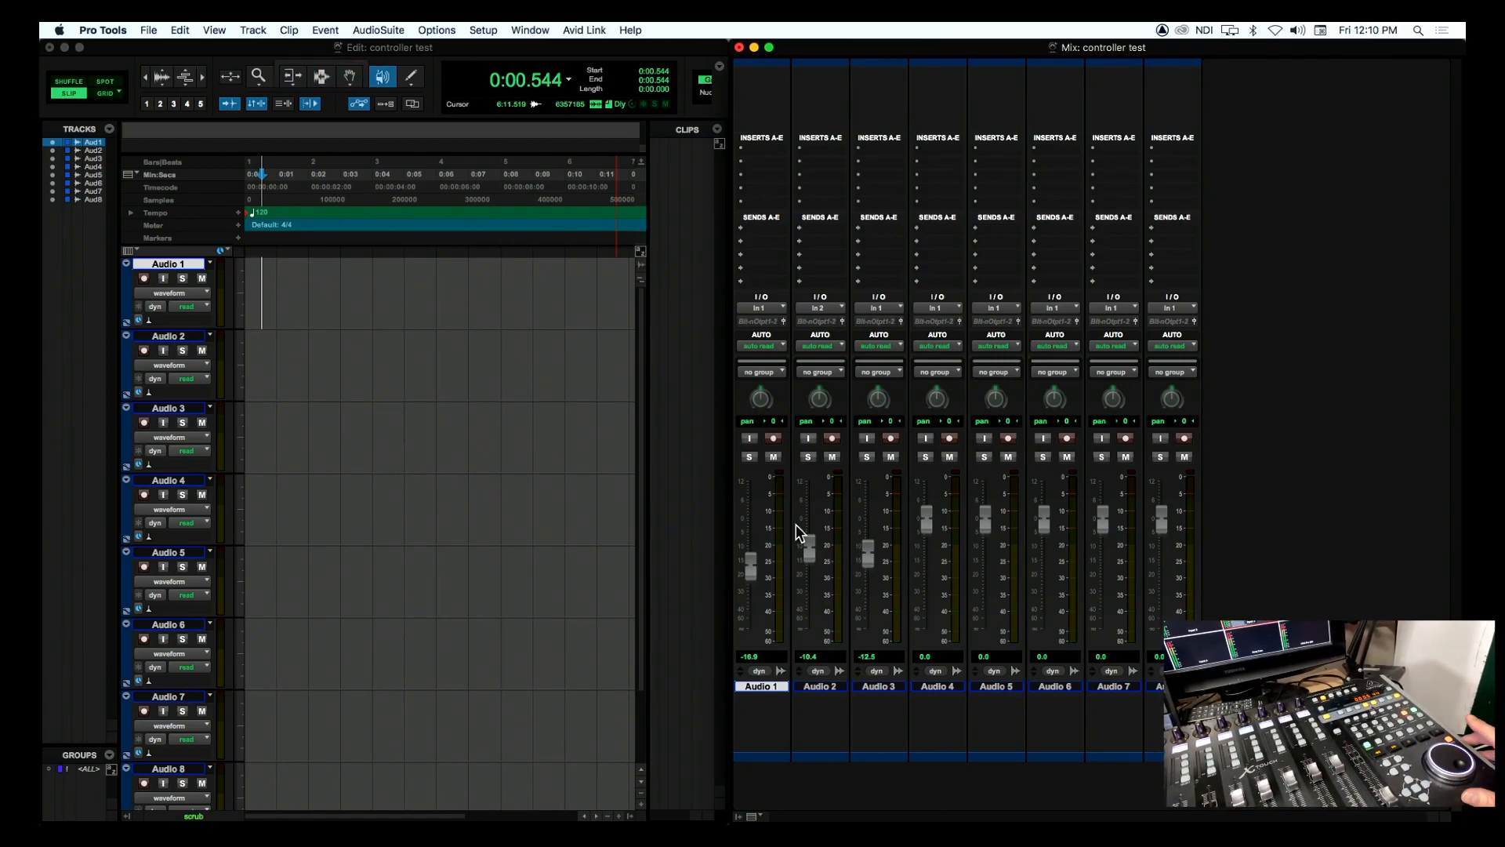